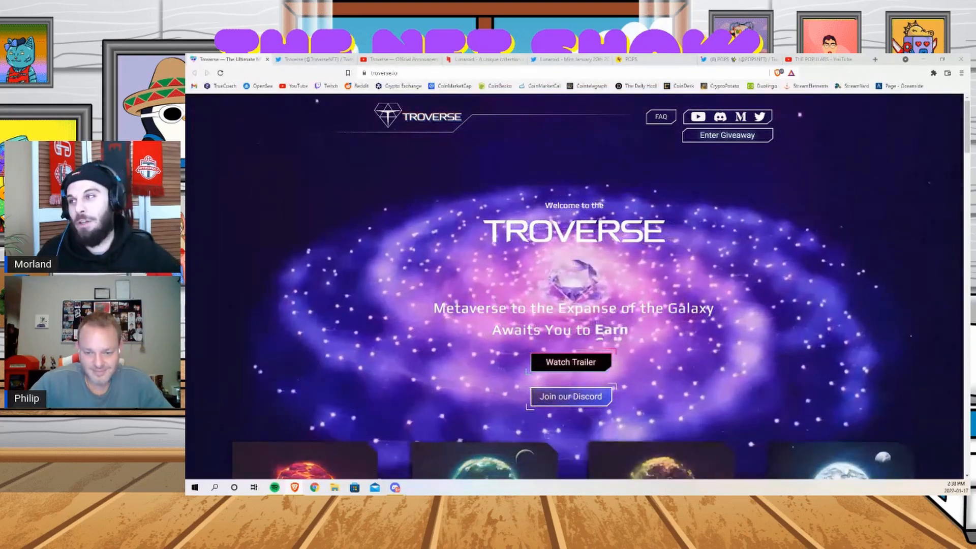
- Play the Troverse Official Announcement Trailer on YouTube
left_click(569, 362)
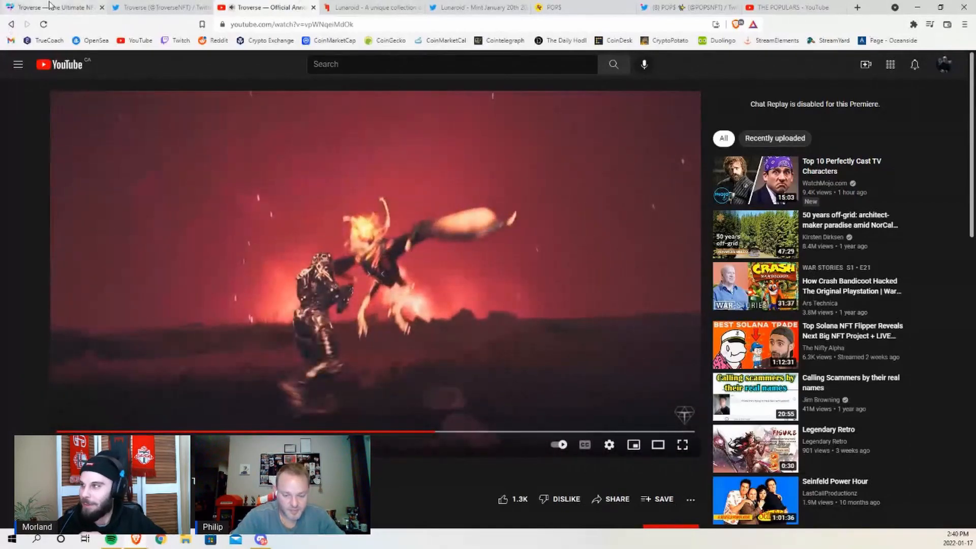
- Return to troverse.io and scroll past the planet images to the Beyond NFT owner advantages
left_click(53, 7)
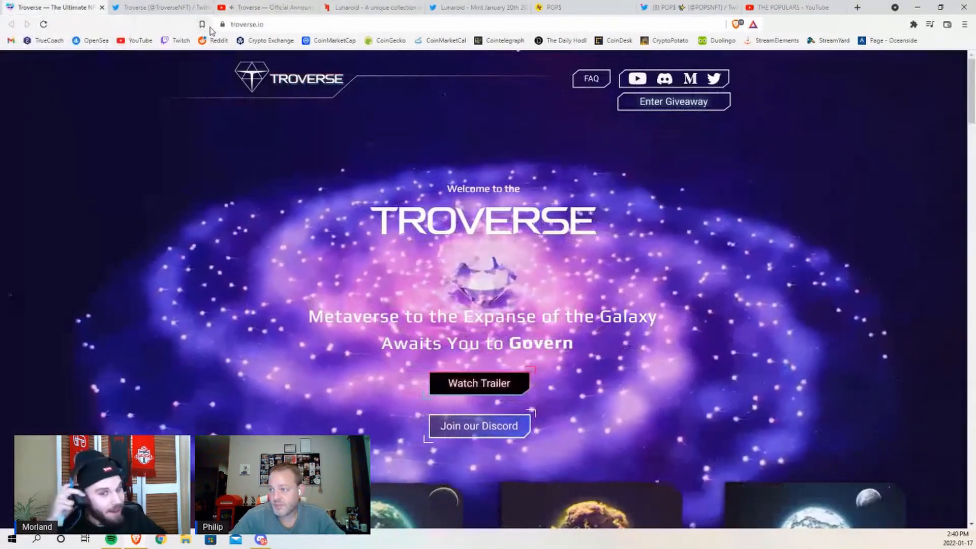
scroll("down", 3)
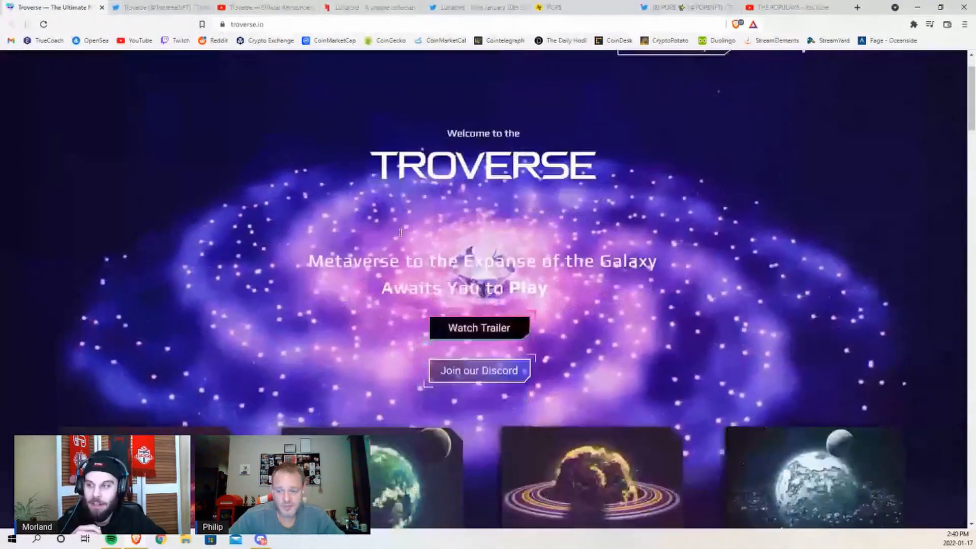
scroll("down", 3)
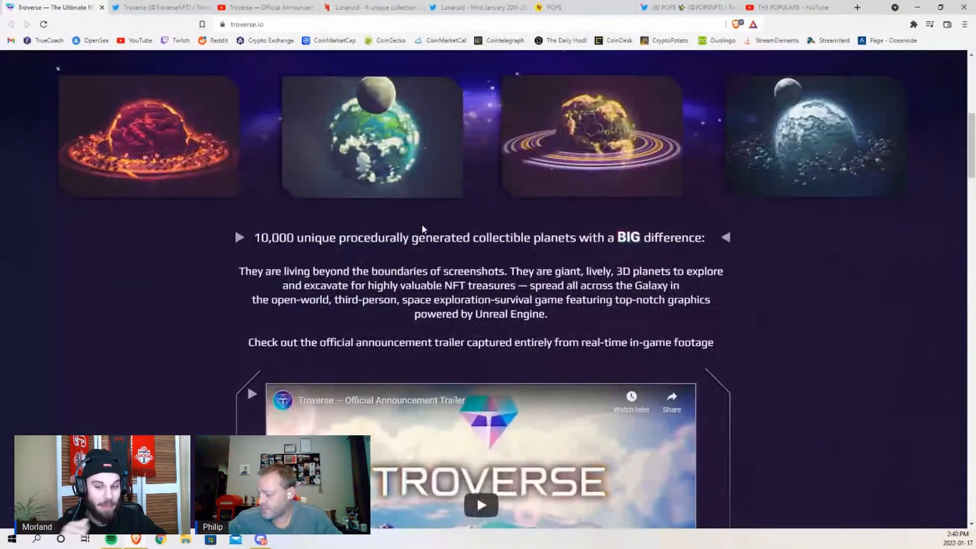
scroll("up", 3)
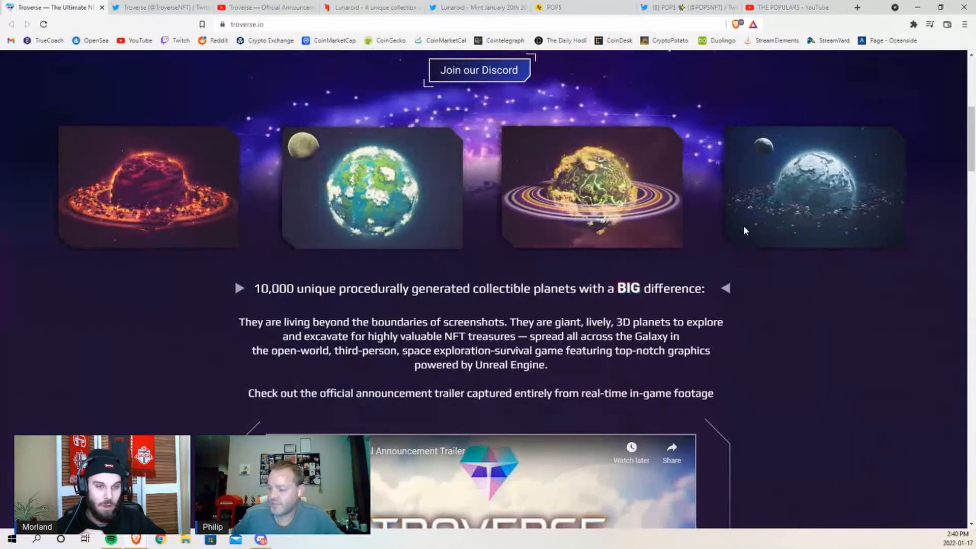
scroll("down", 3)
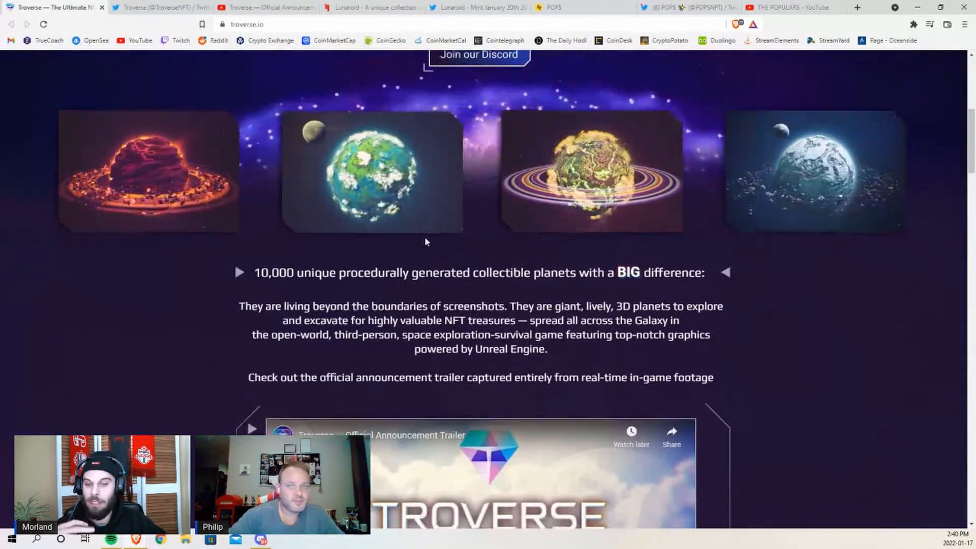
scroll("down", 3)
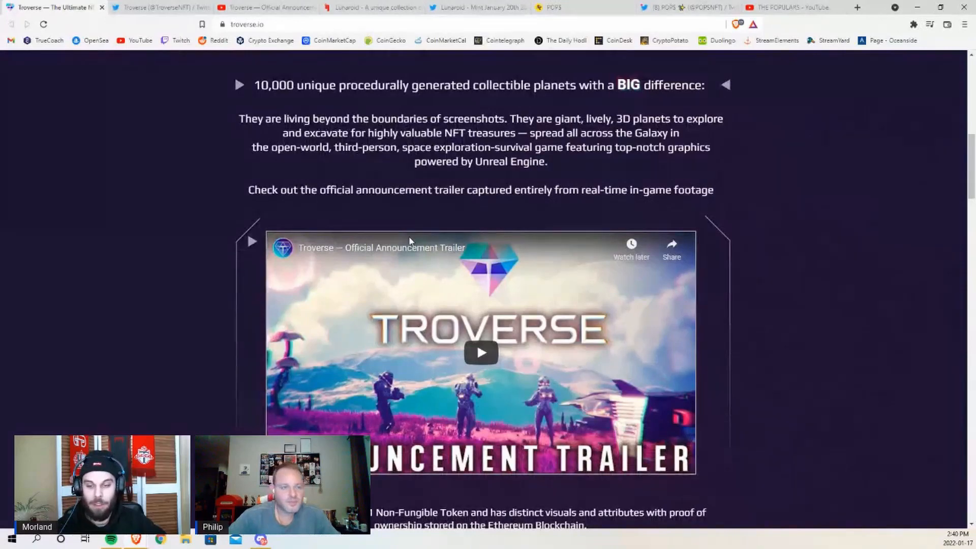
scroll("down", 3)
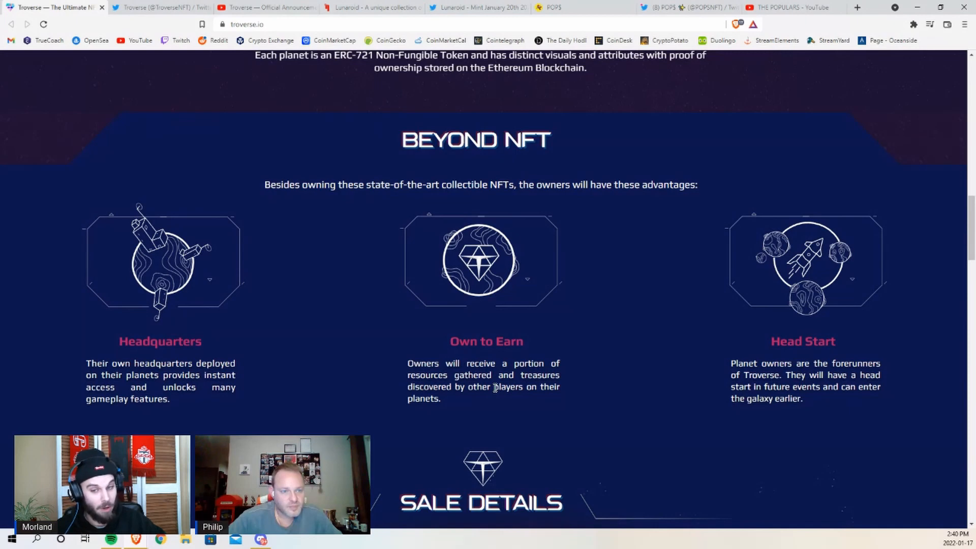
- Scroll to the Sale Details section, then switch to the Troverse Twitter profile
scroll("down", 3)
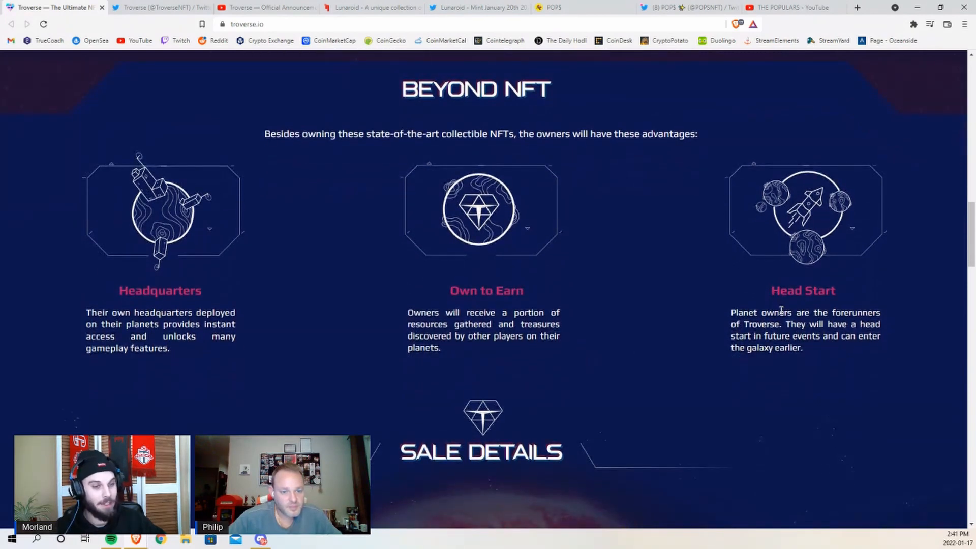
mouse_move(742, 365)
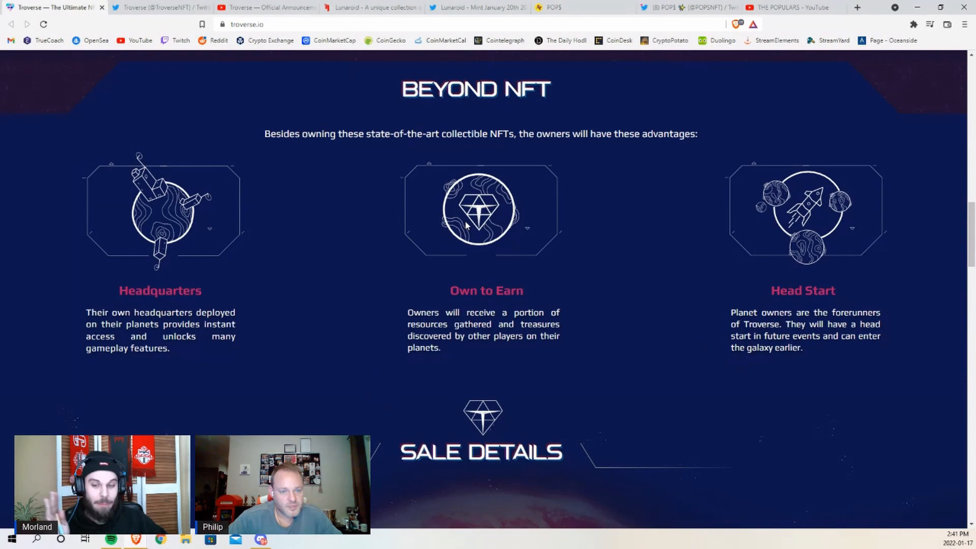
mouse_move(478, 208)
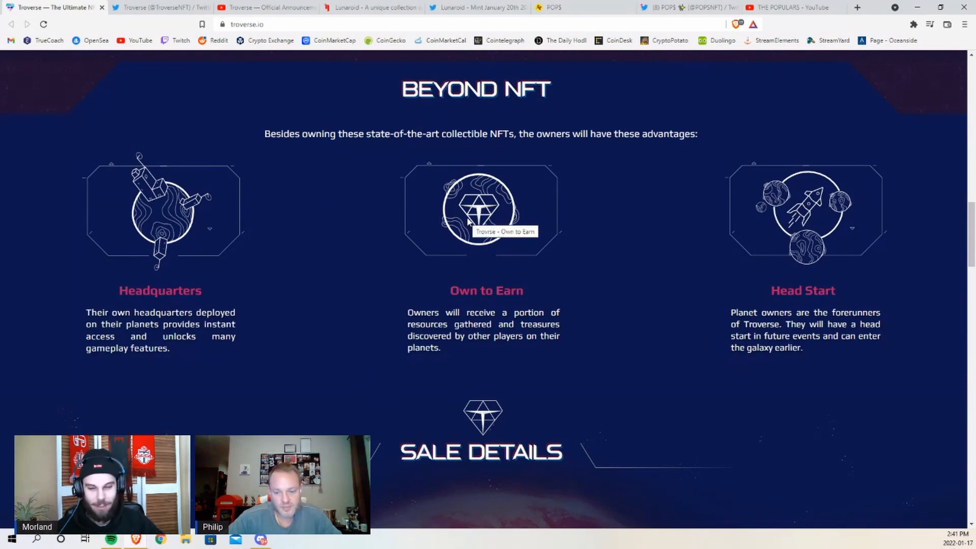
scroll("down", 3)
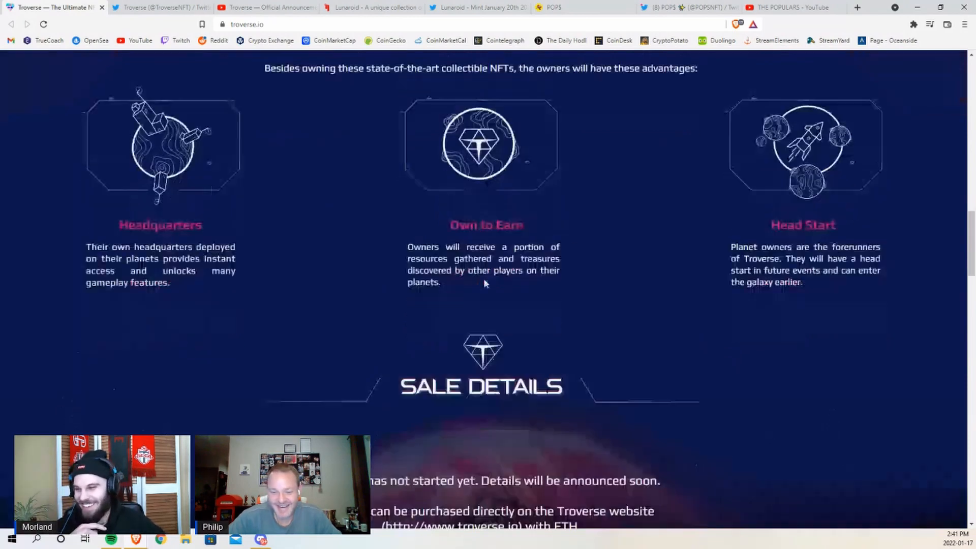
scroll("down", 3)
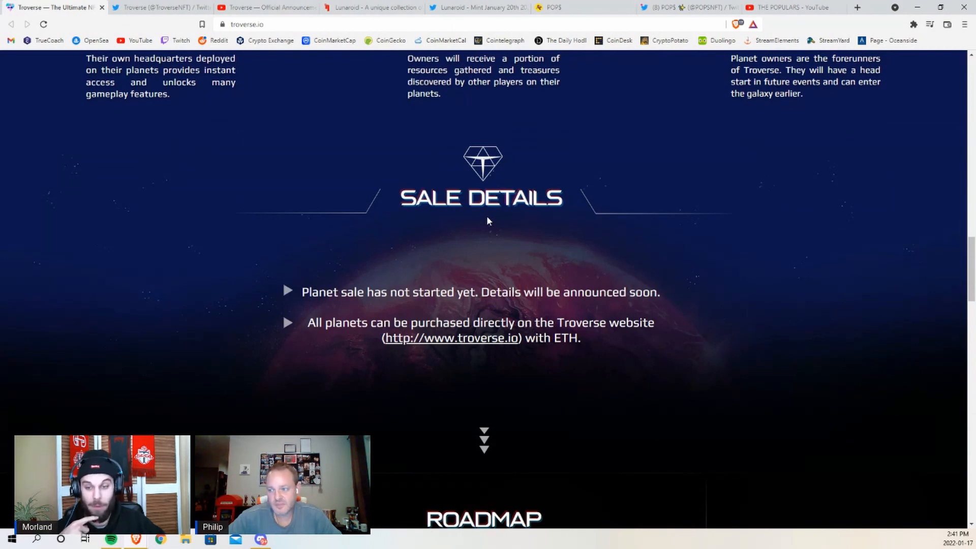
left_click(160, 8)
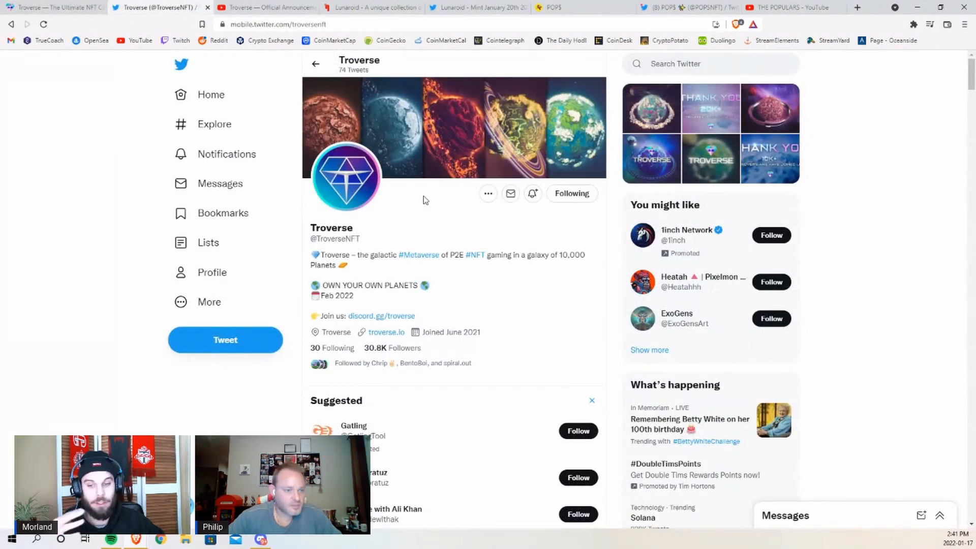
mouse_move(422, 301)
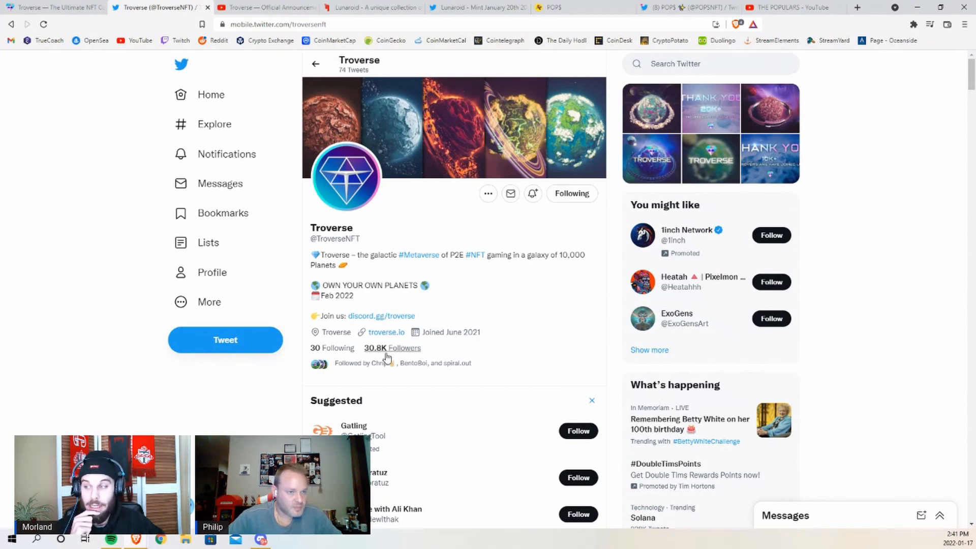
mouse_move(526, 317)
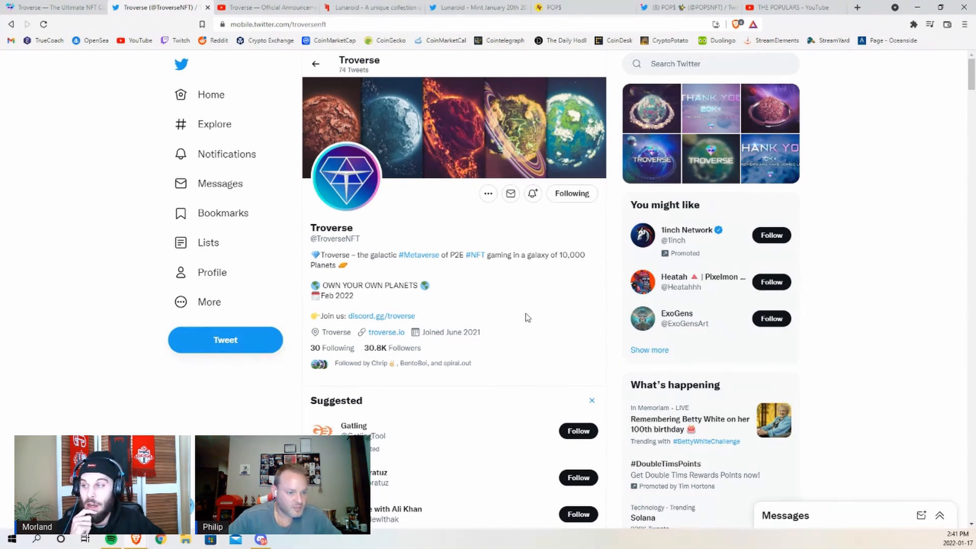
scroll("down", 3)
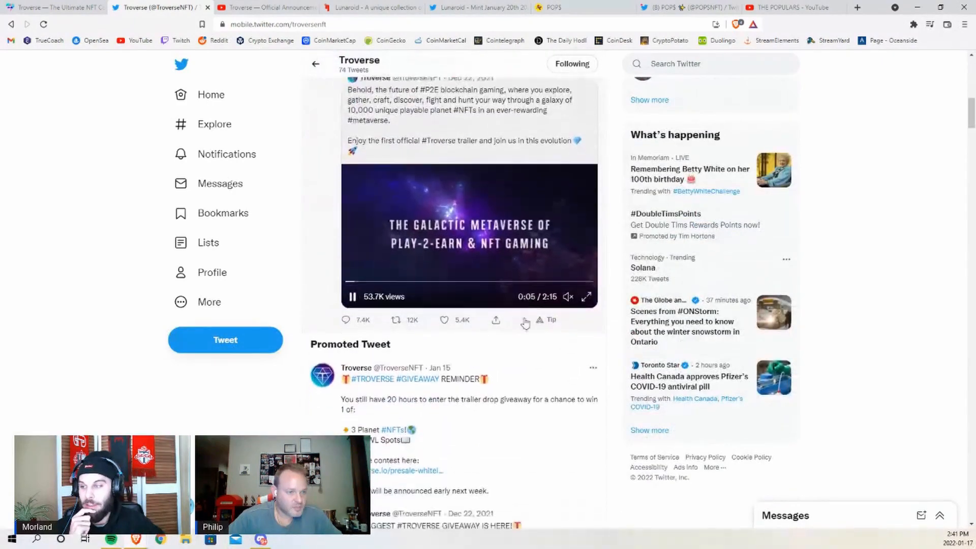
scroll("down", 3)
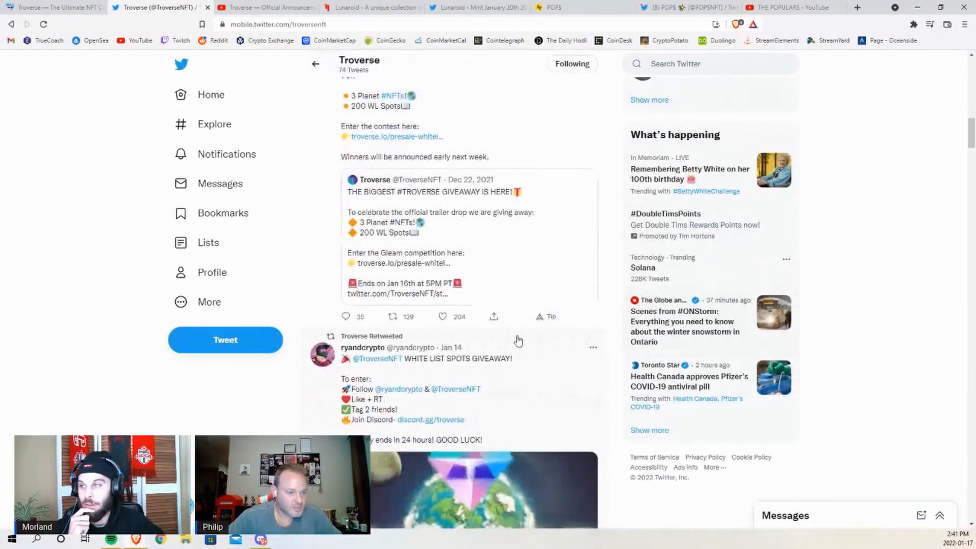
scroll("down", 3)
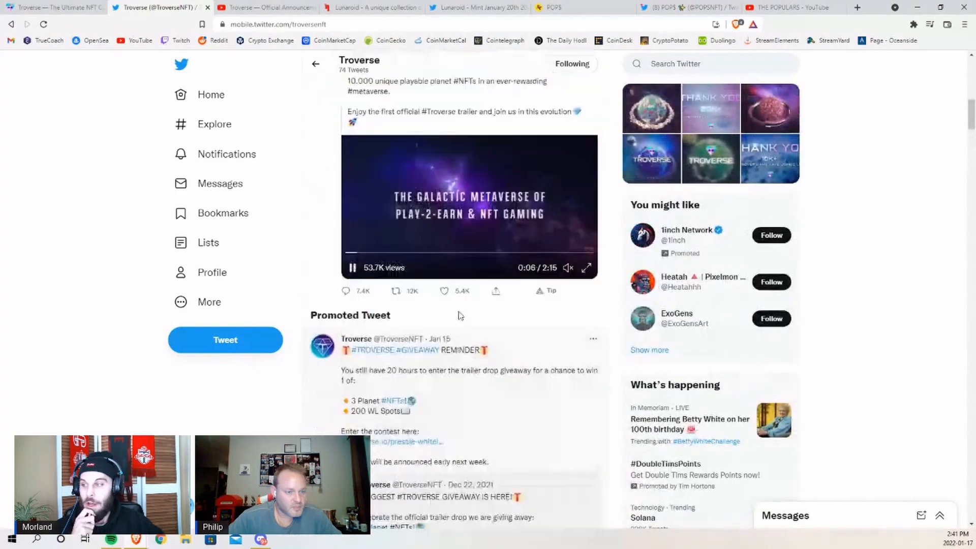
scroll("up", 3)
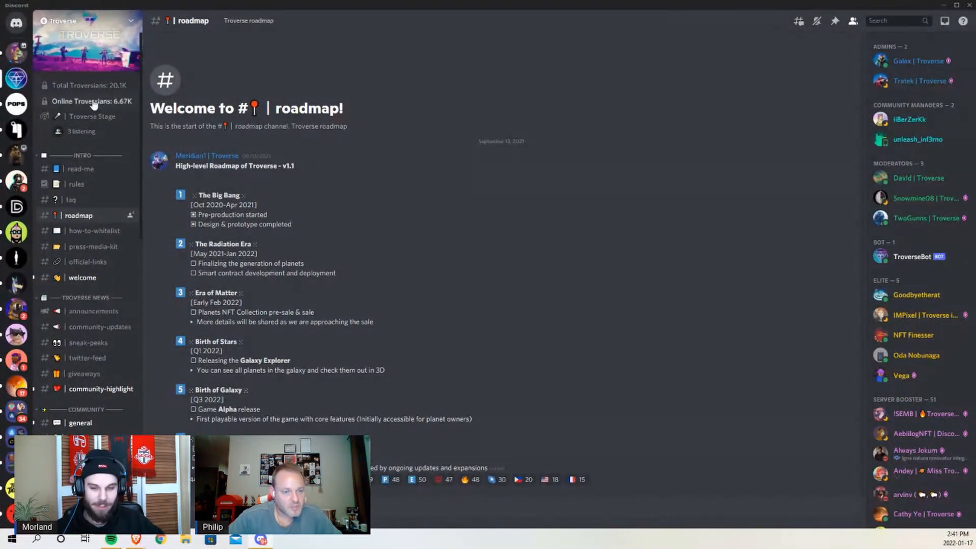
mouse_move(496, 347)
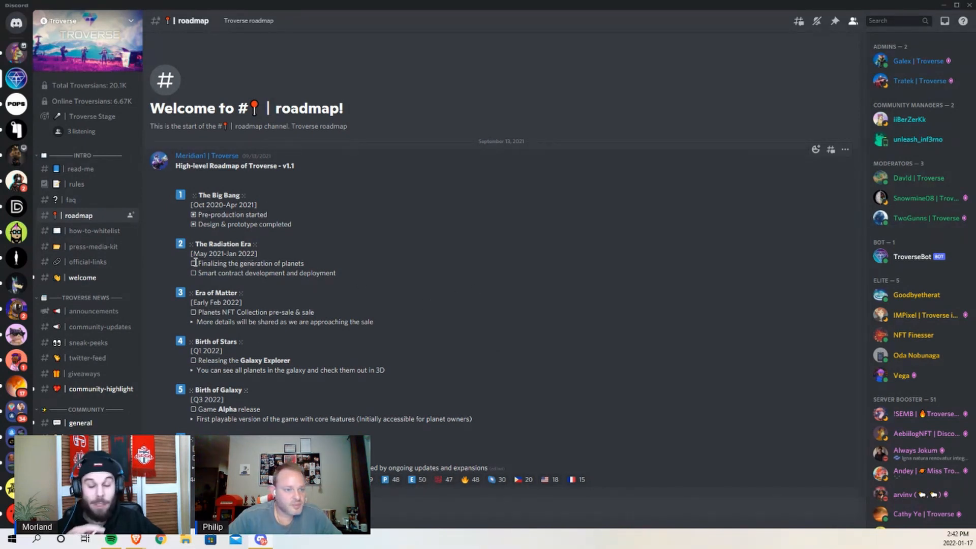
- Open the how-to-whitelist channel in the Troverse Discord server
left_click(93, 230)
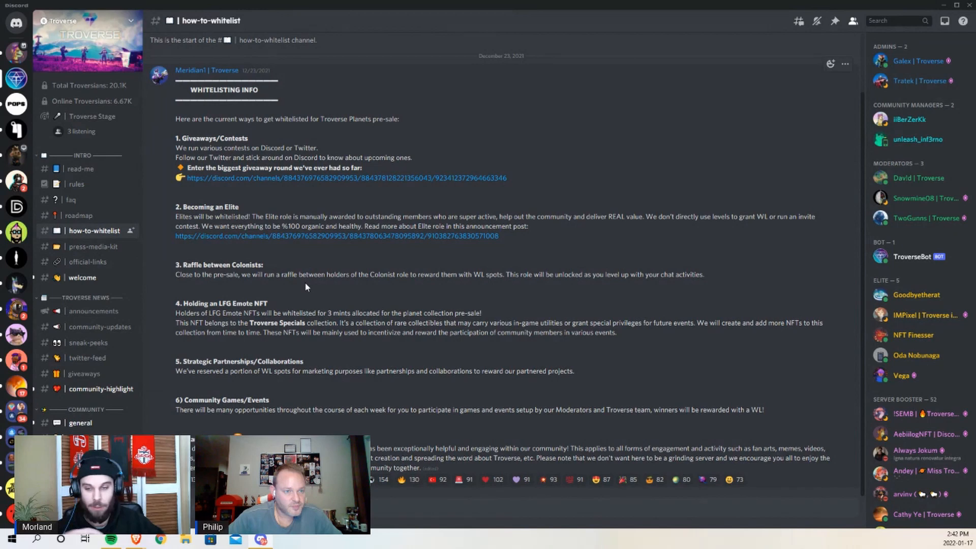
mouse_move(311, 295)
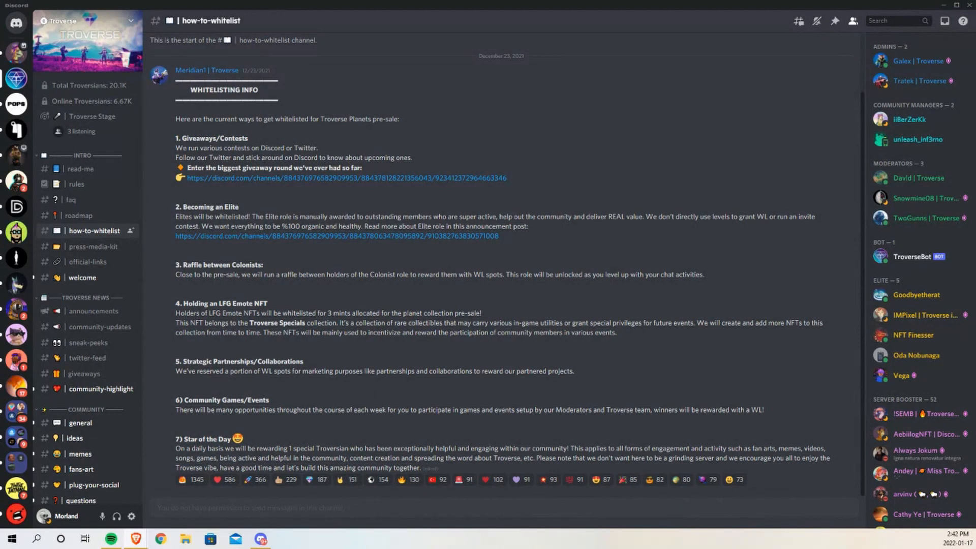
mouse_move(268, 195)
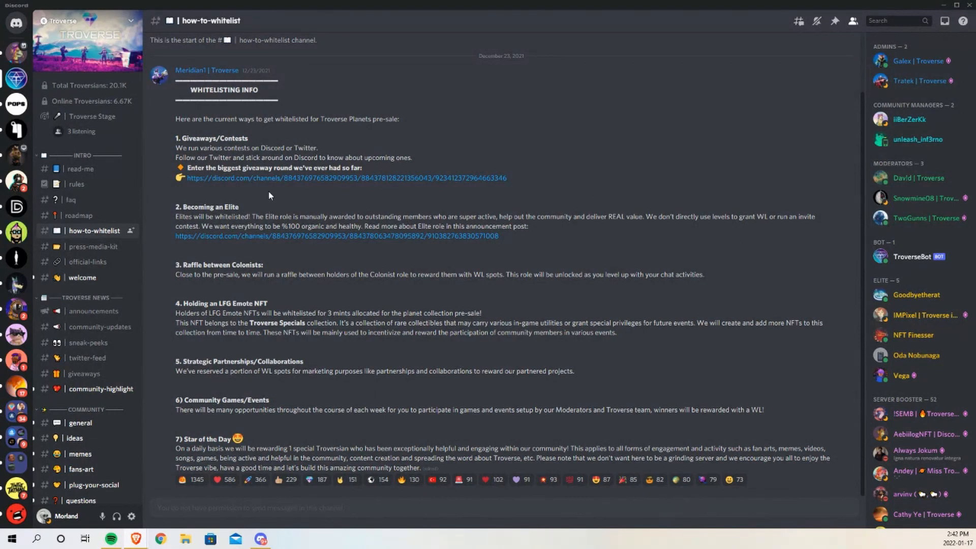
mouse_move(280, 265)
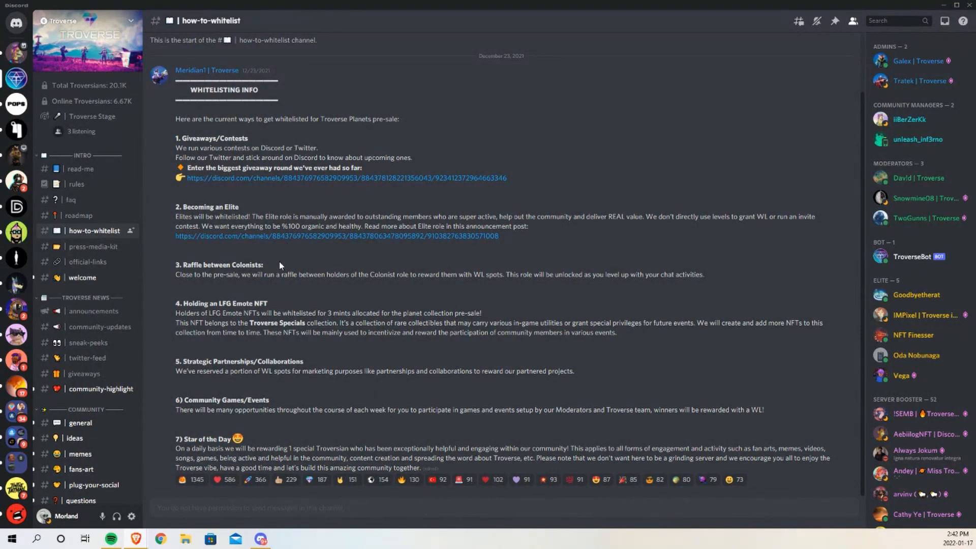
mouse_move(288, 248)
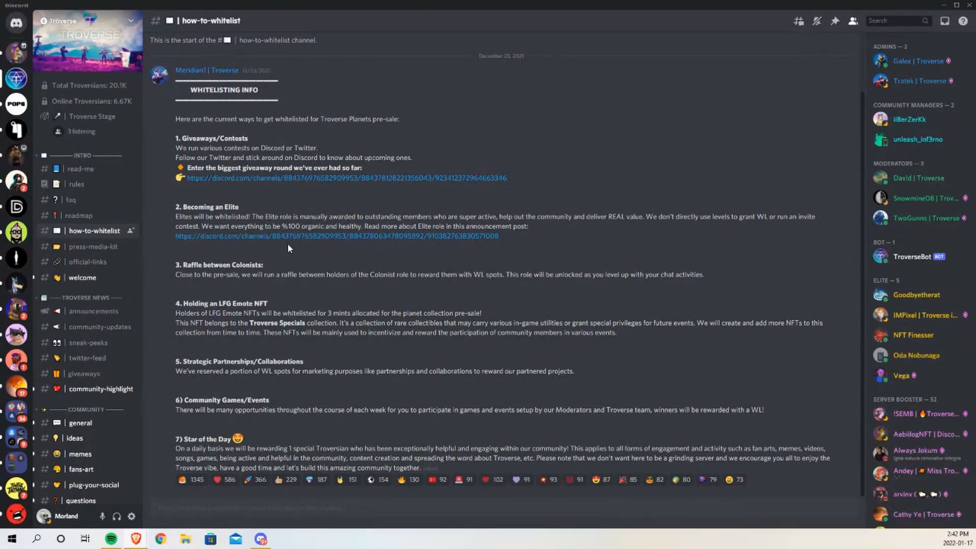
mouse_move(305, 220)
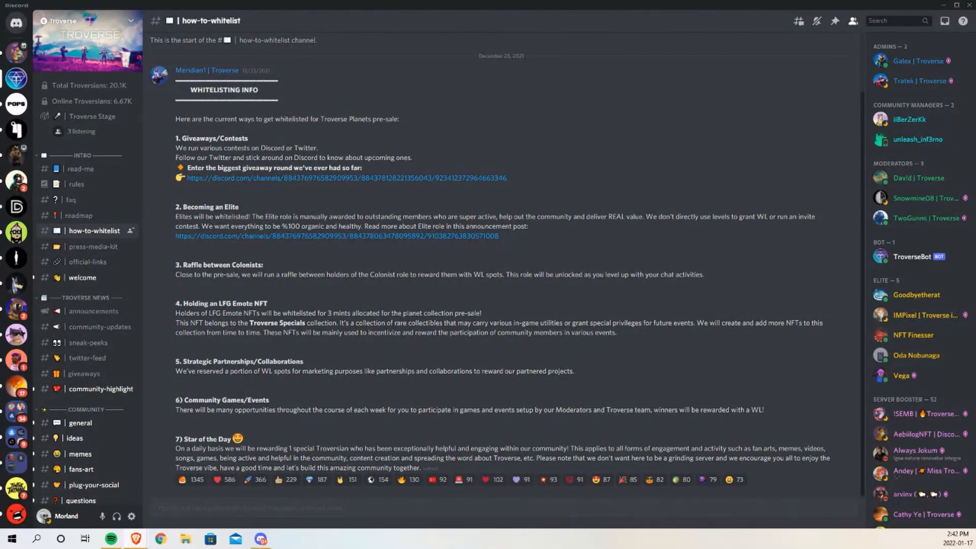
mouse_move(85, 226)
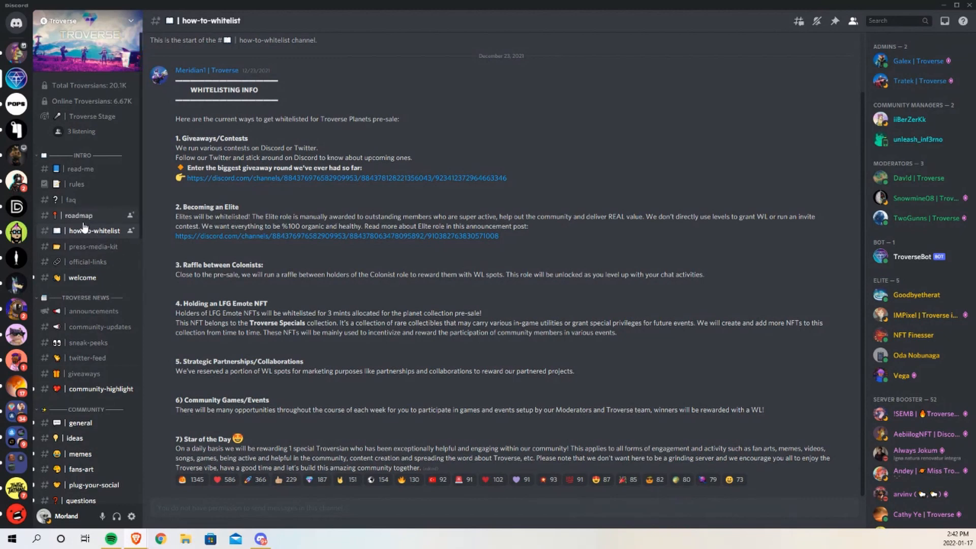
- Open the Troverse Discord roadmap channel with the High-level Roadmap v1.1 phases
left_click(80, 216)
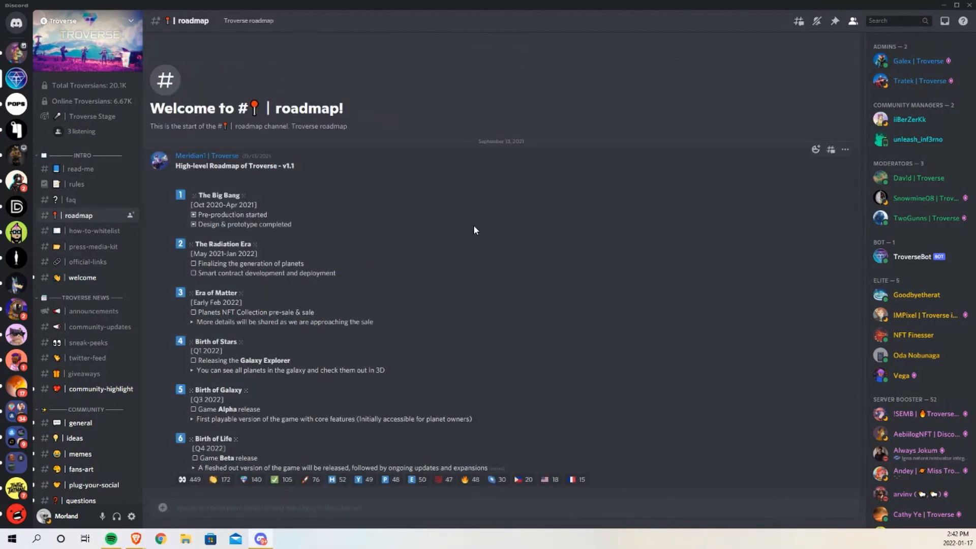
mouse_move(430, 237)
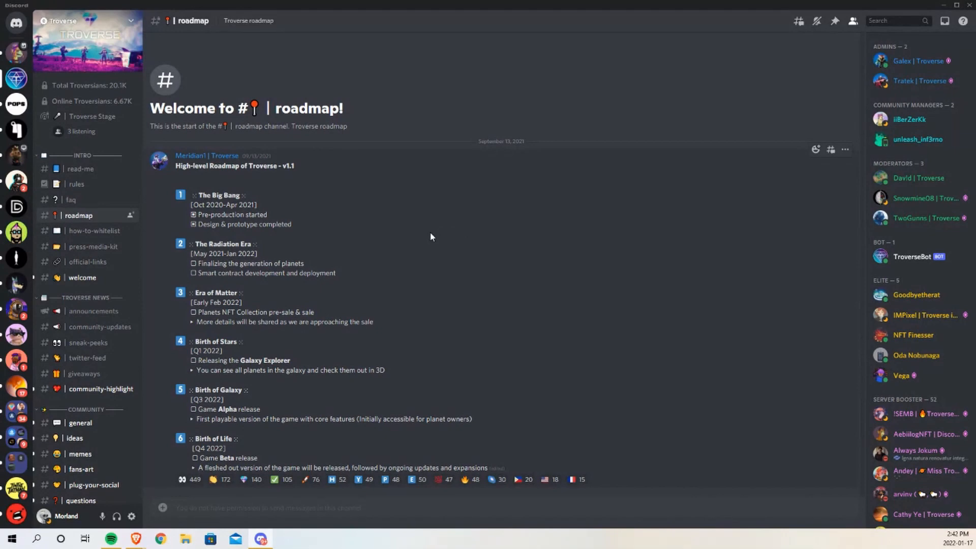
mouse_move(445, 233)
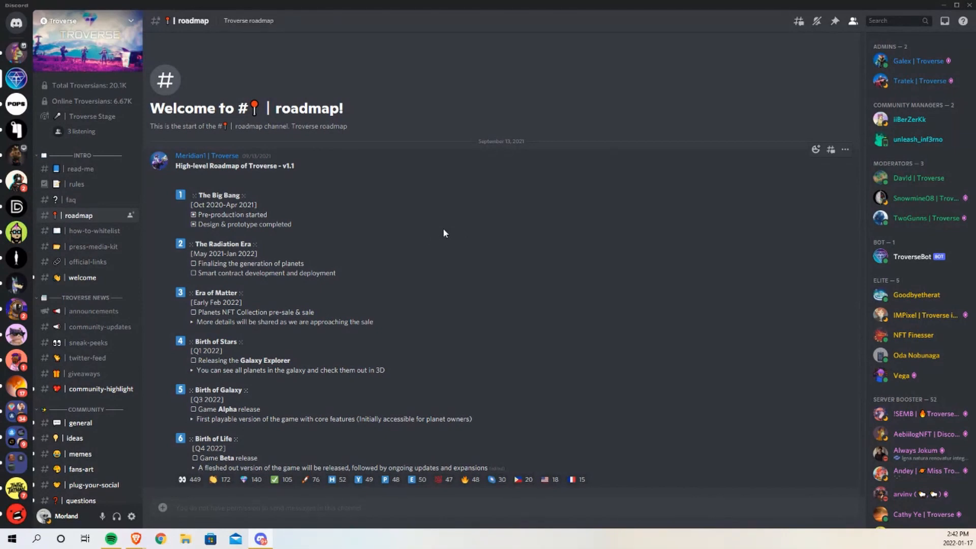
mouse_move(219, 214)
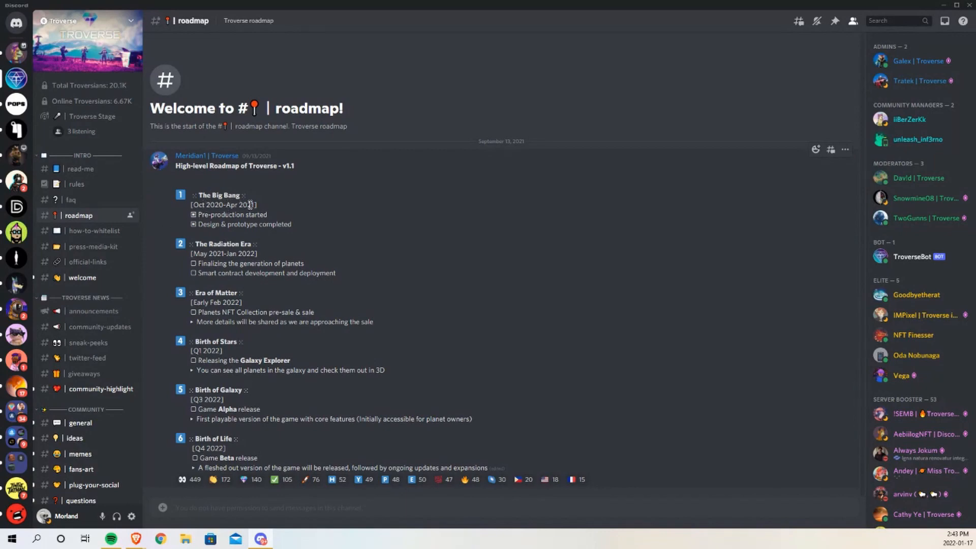
mouse_move(293, 225)
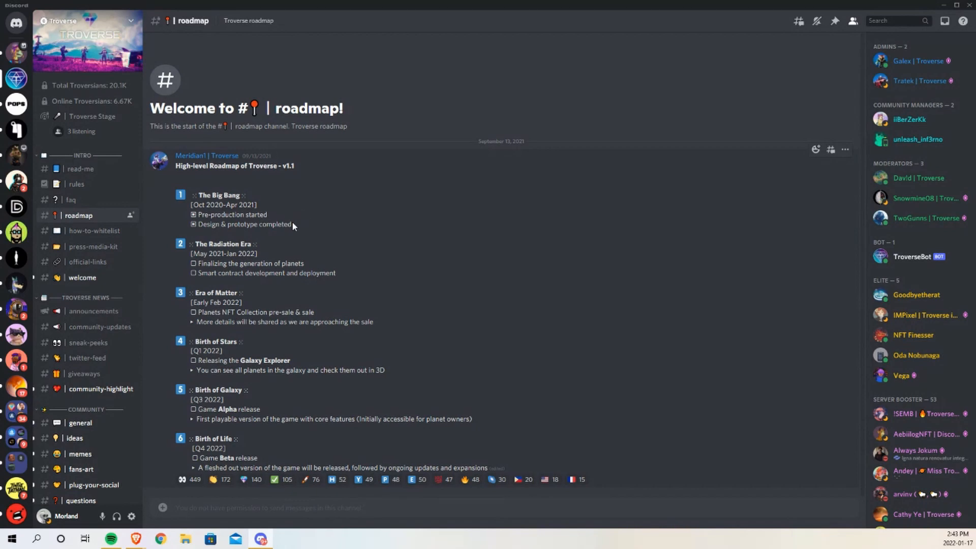
mouse_move(290, 234)
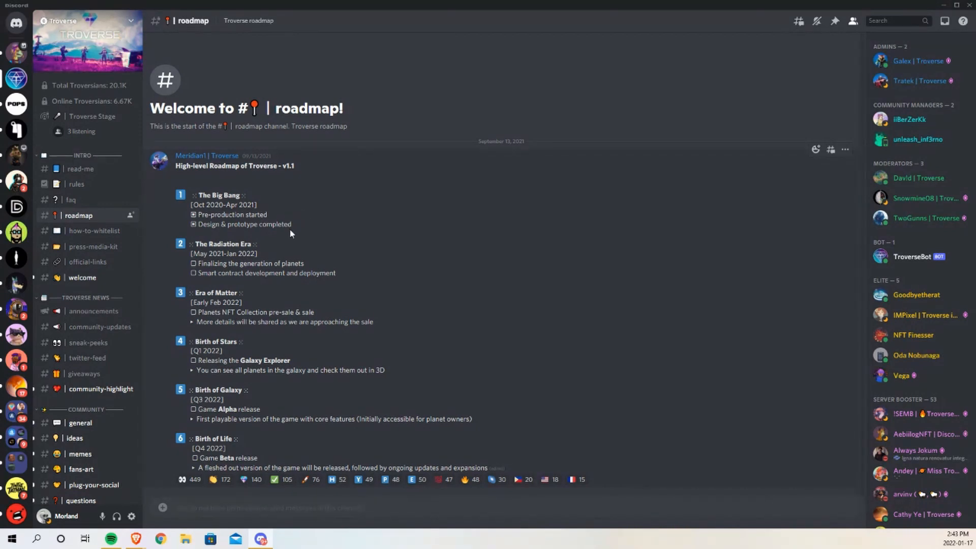
mouse_move(368, 234)
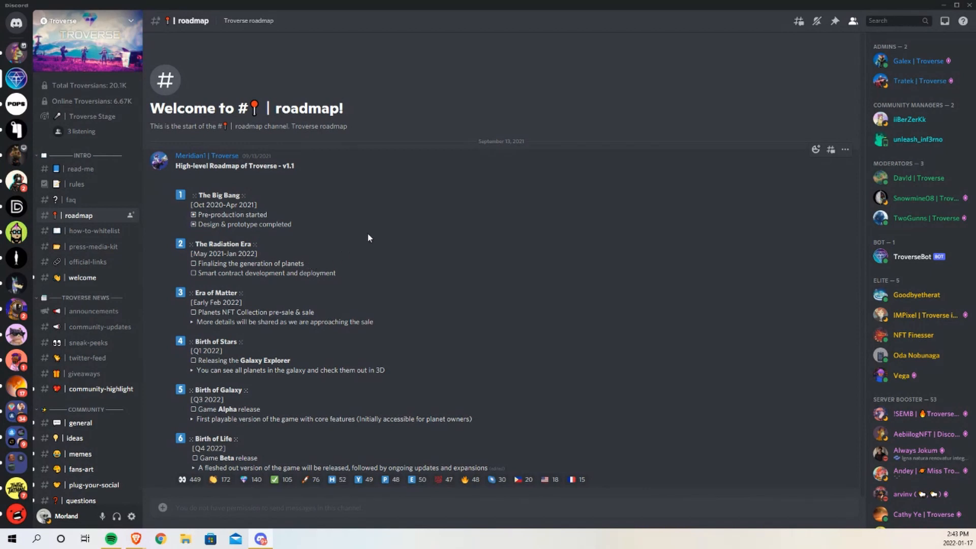
mouse_move(261, 236)
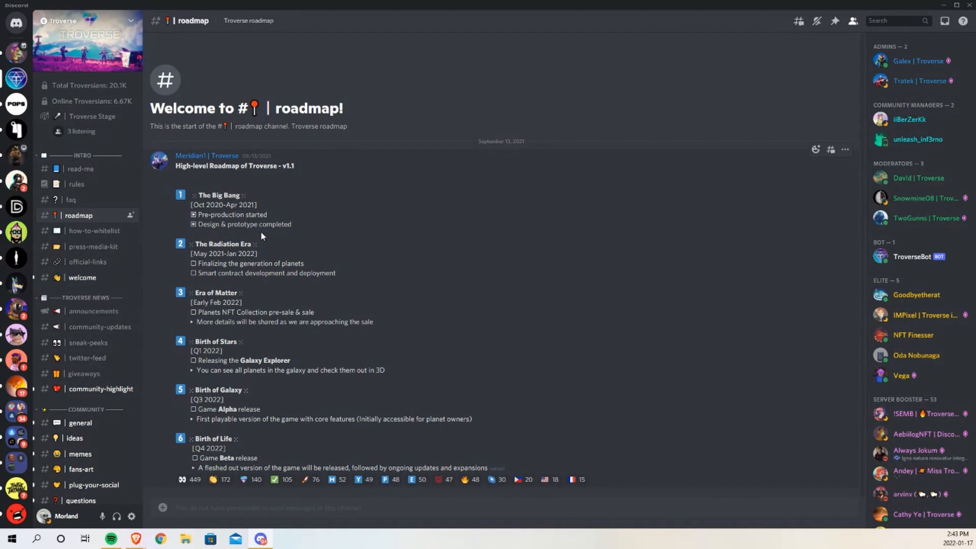
mouse_move(208, 272)
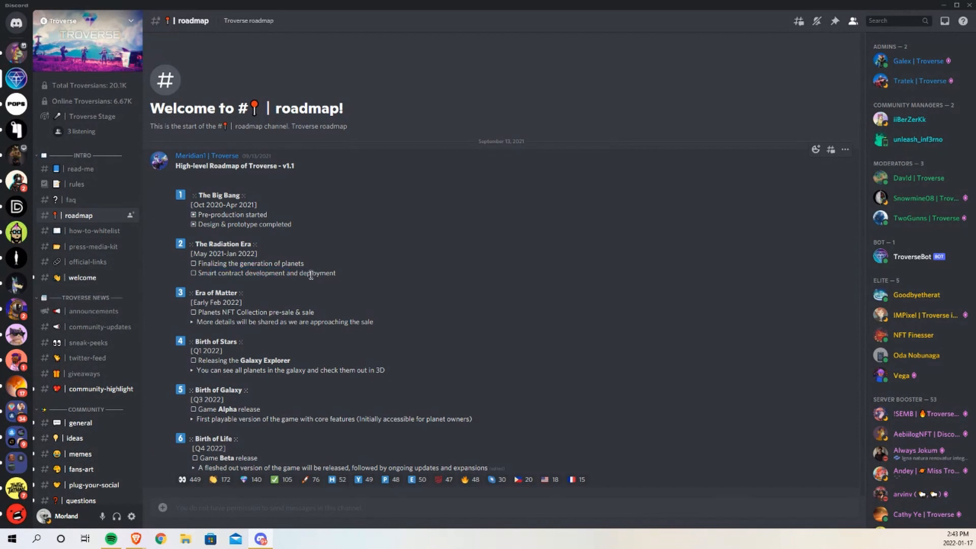
mouse_move(243, 254)
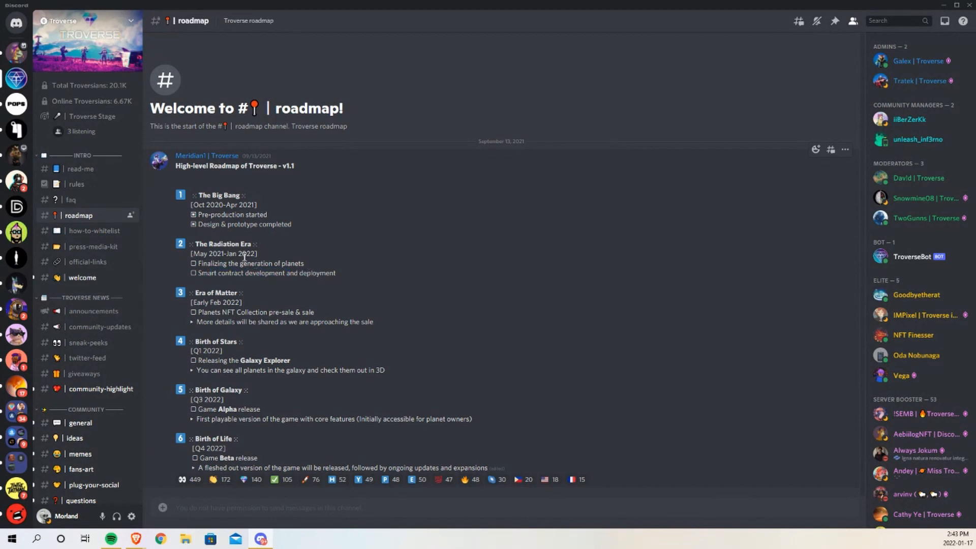
mouse_move(357, 265)
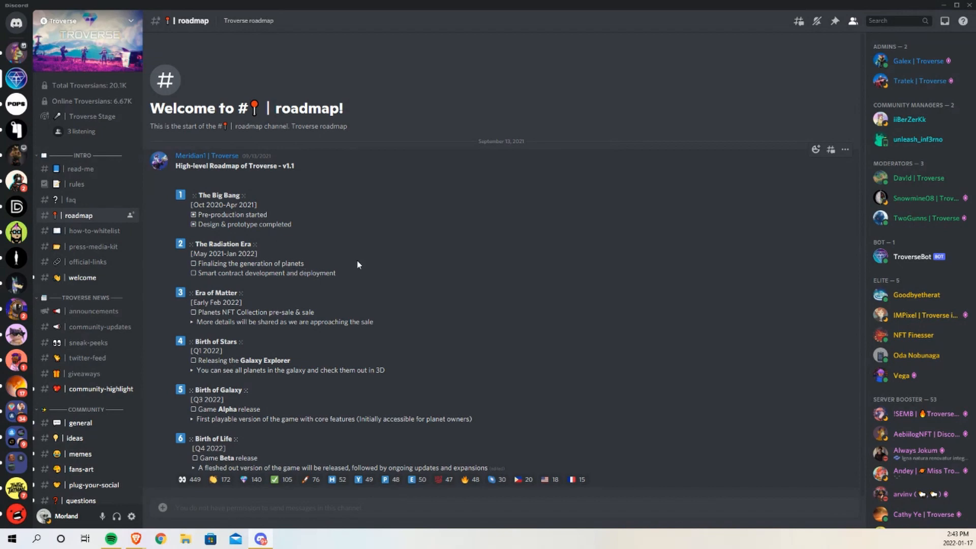
mouse_move(206, 310)
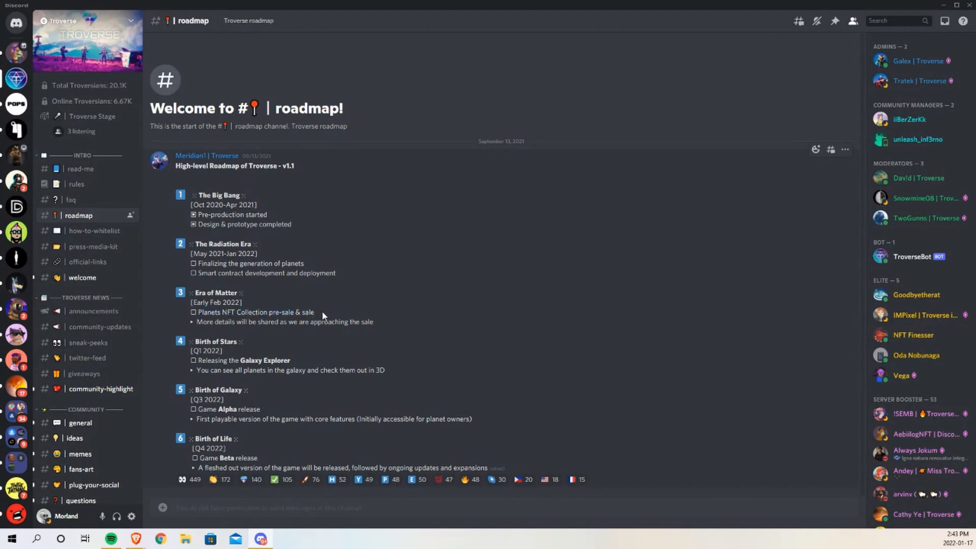
mouse_move(324, 401)
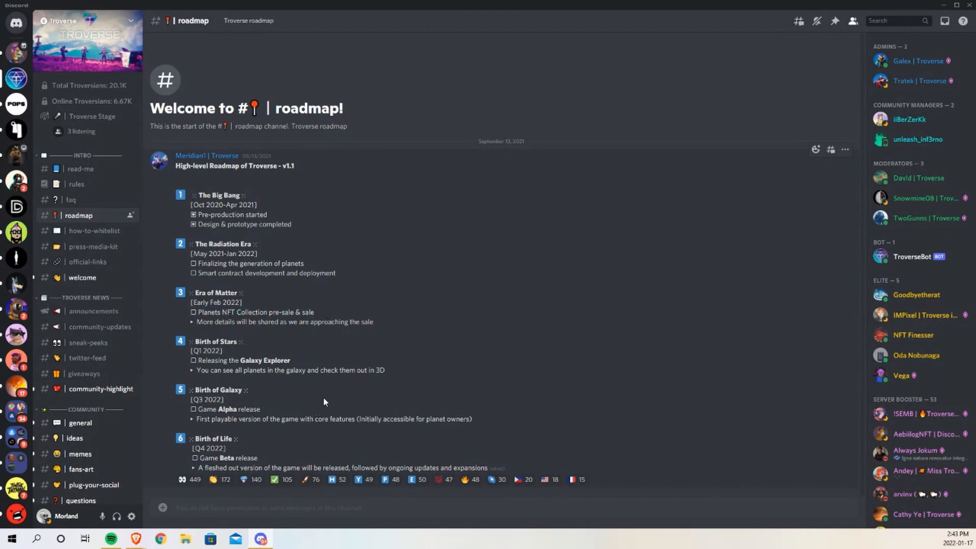
mouse_move(257, 367)
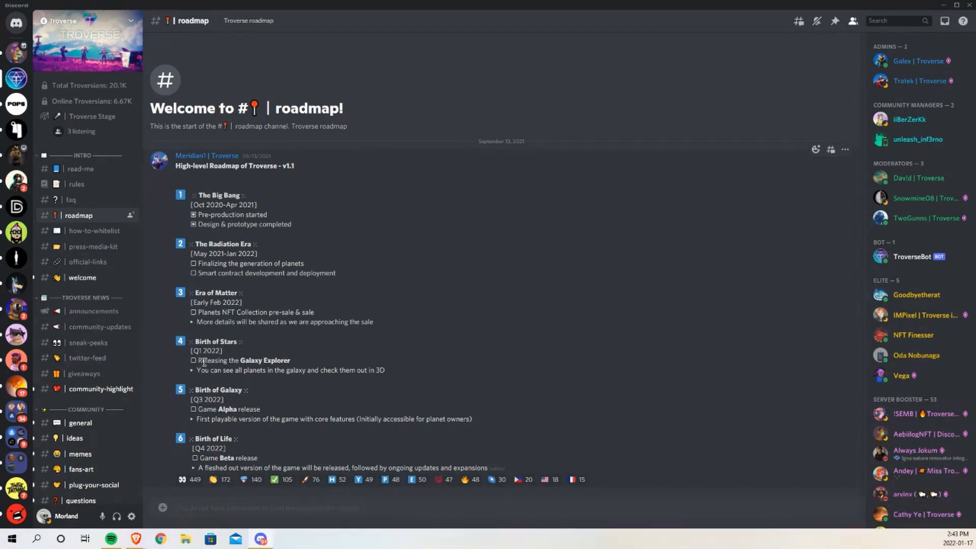
mouse_move(281, 367)
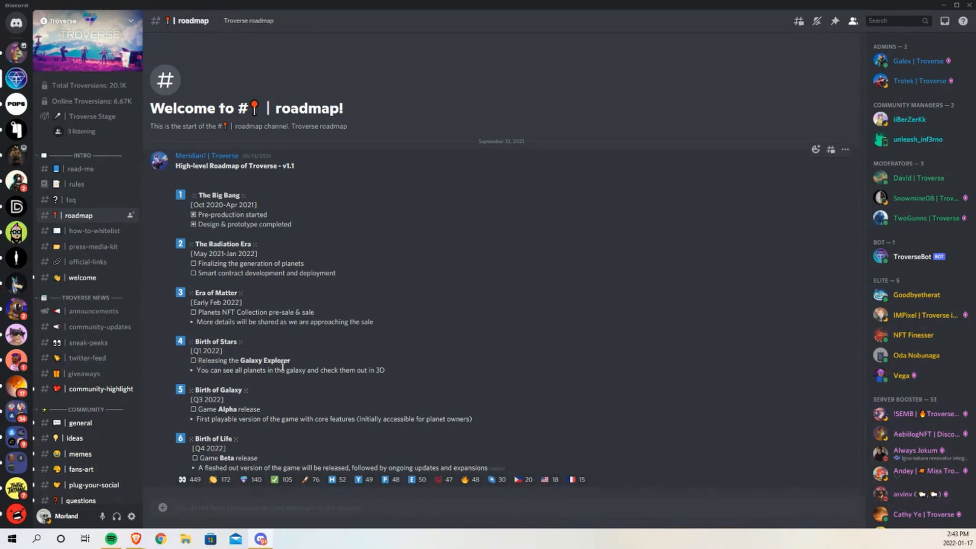
mouse_move(235, 380)
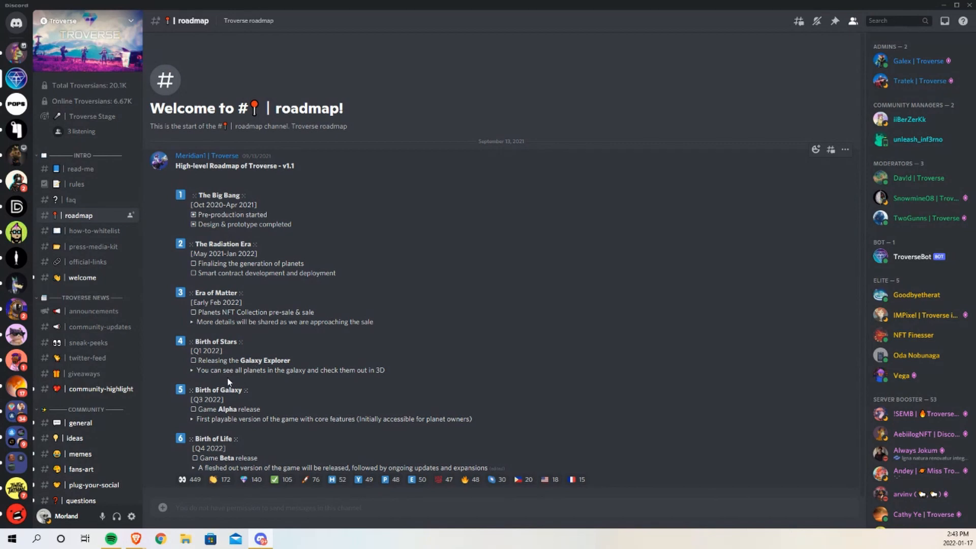
mouse_move(252, 409)
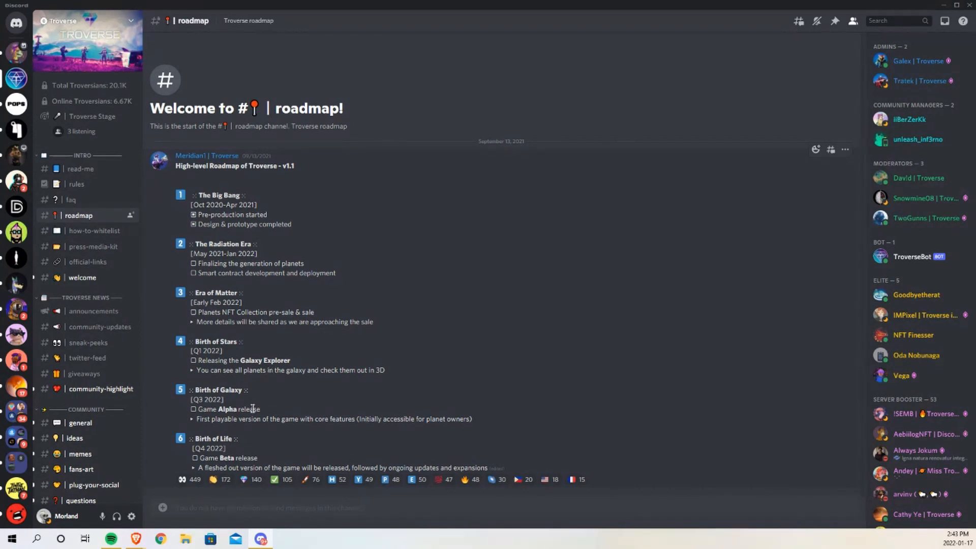
mouse_move(234, 409)
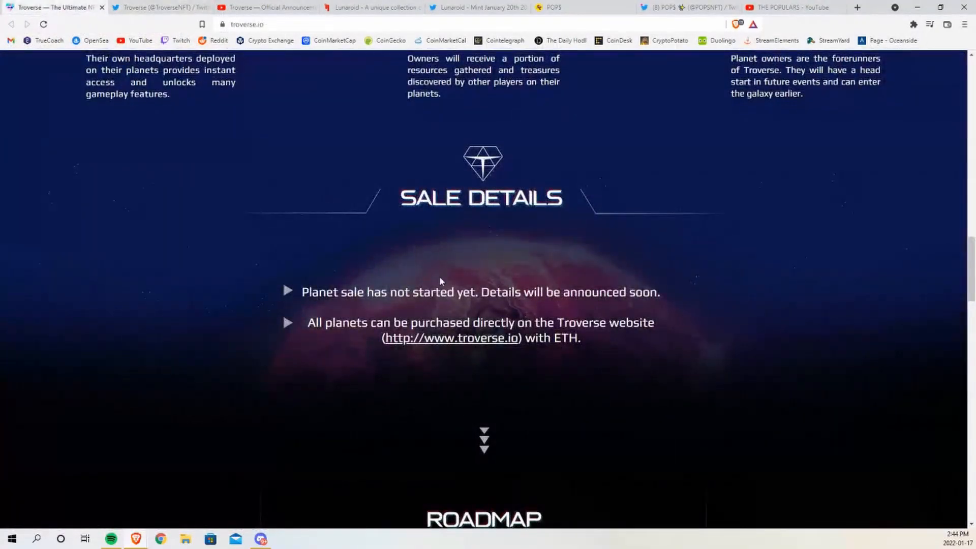
- Scroll the troverse.io page to the Roadmap section from The Big Bang to Birth of Life
scroll("down", 3)
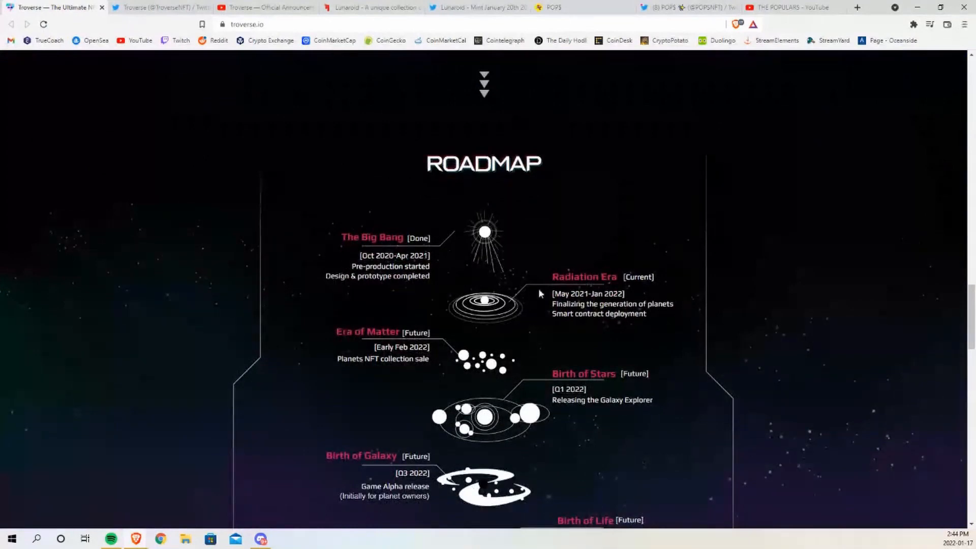
mouse_move(460, 231)
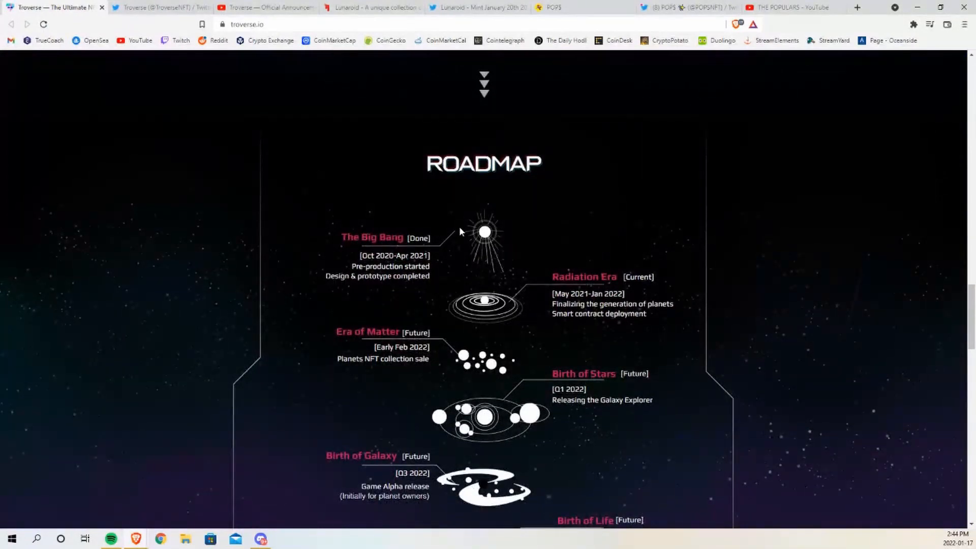
scroll("down", 3)
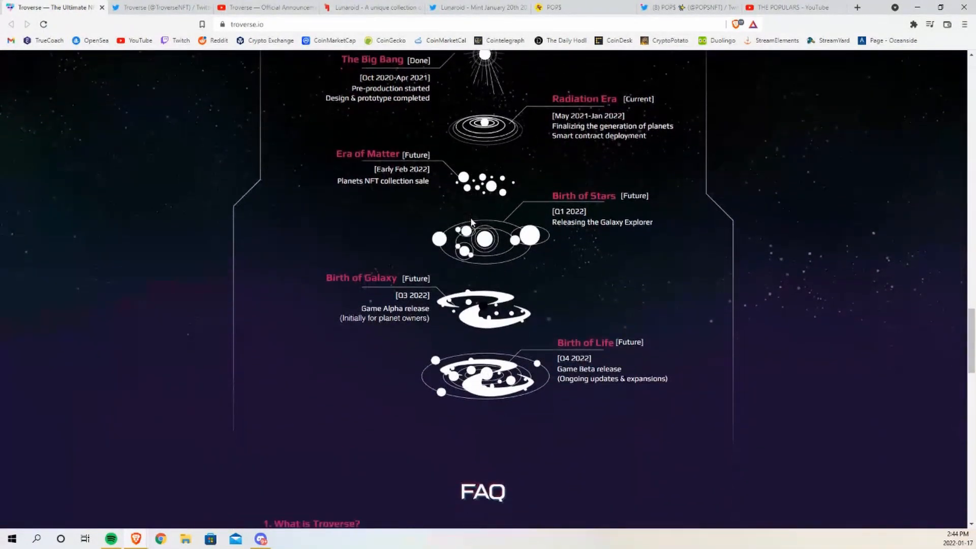
scroll("up", 3)
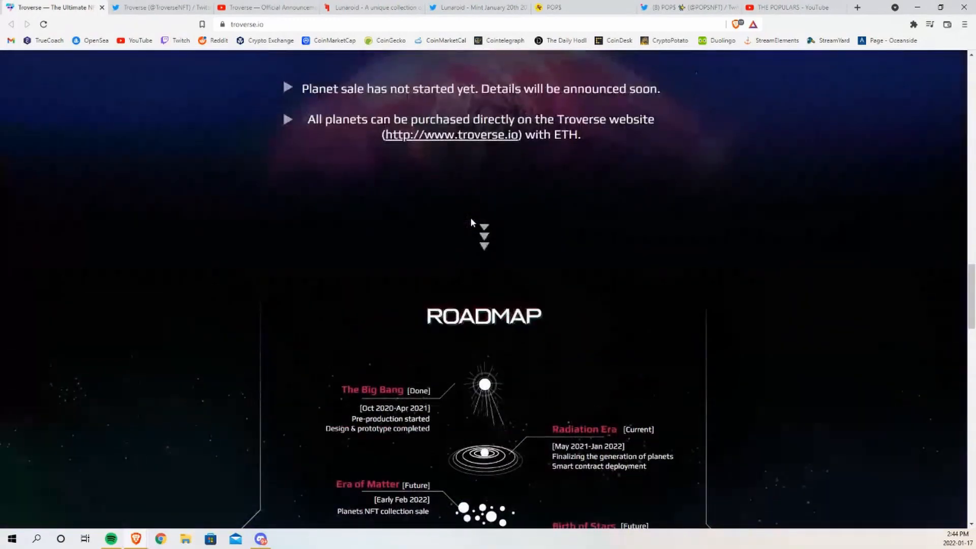
scroll("up", 3)
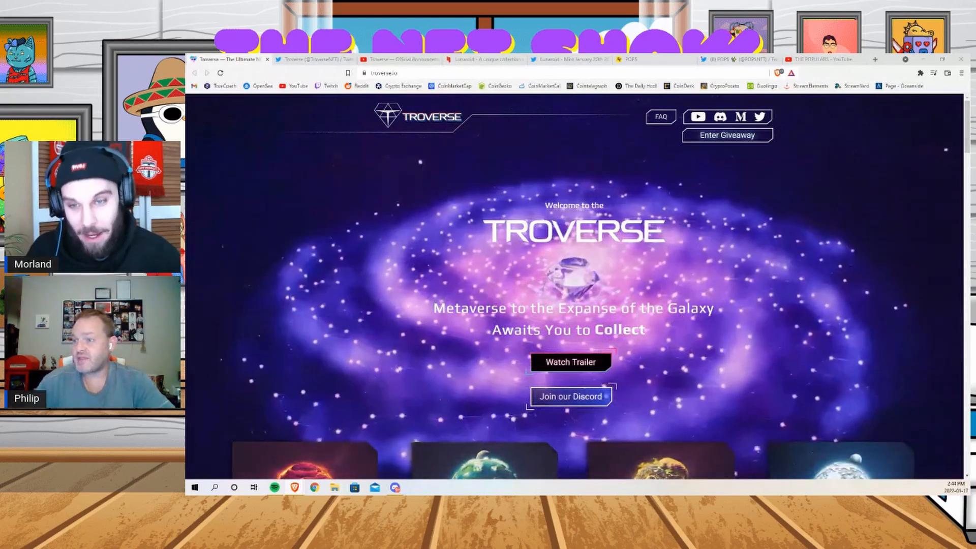
- Scroll the troverse.io homepage to the planet artwork beneath the Welcome banner
scroll("down", 3)
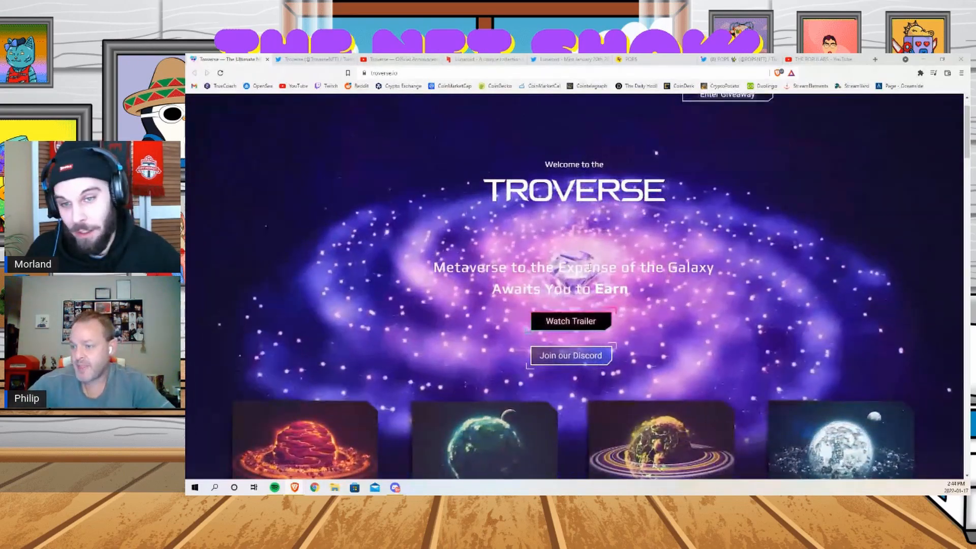